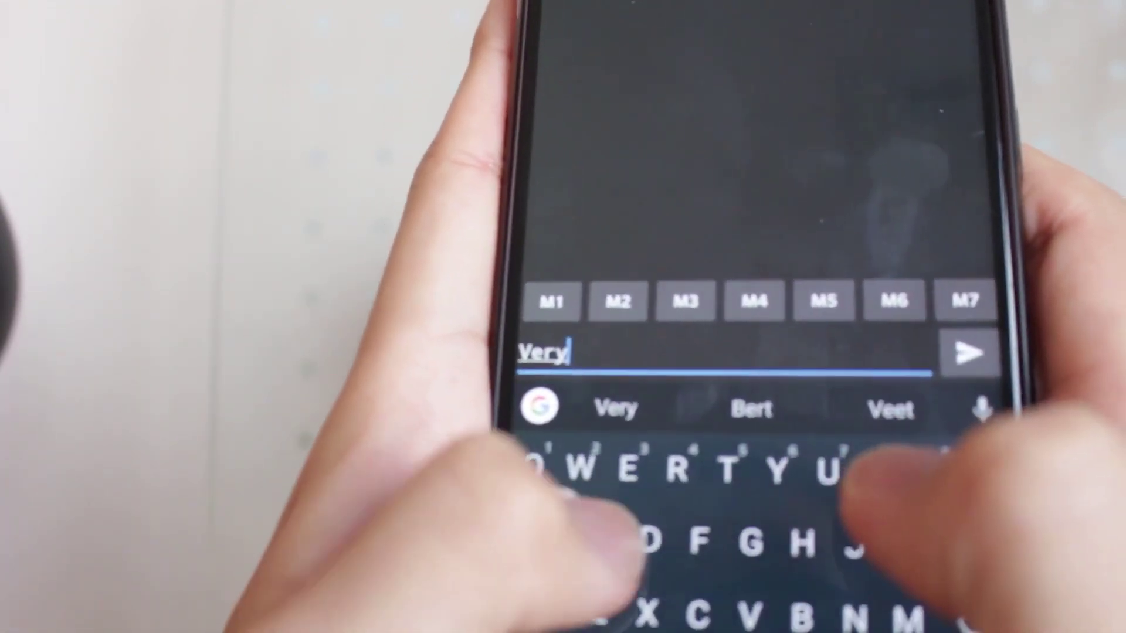
pyautogui.write('SecurePassword')
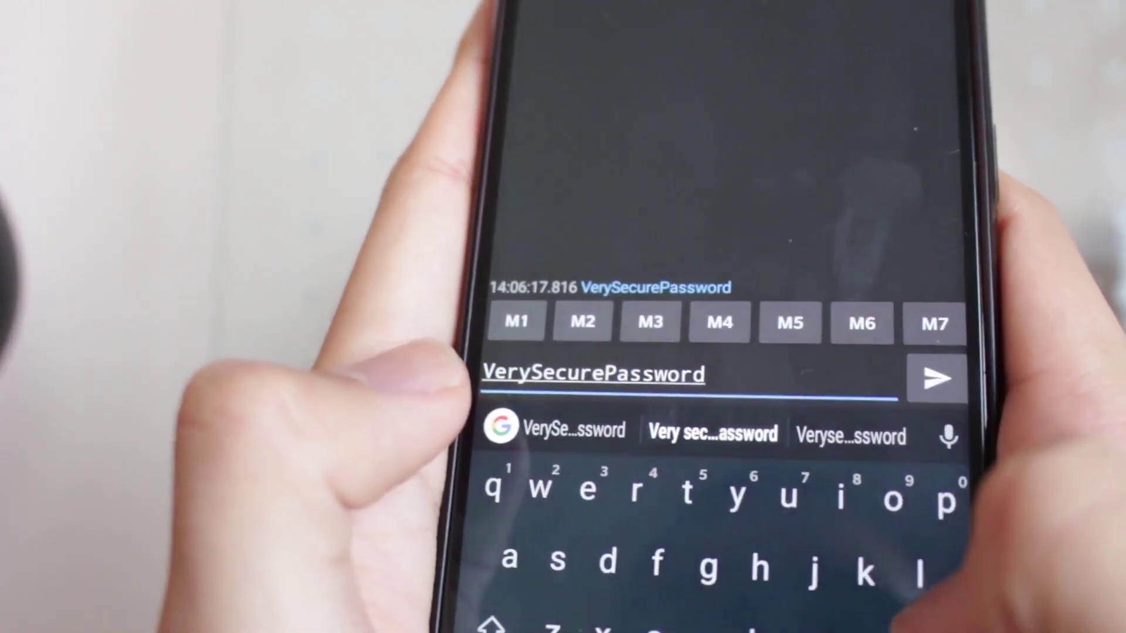
pyautogui.click(938, 379)
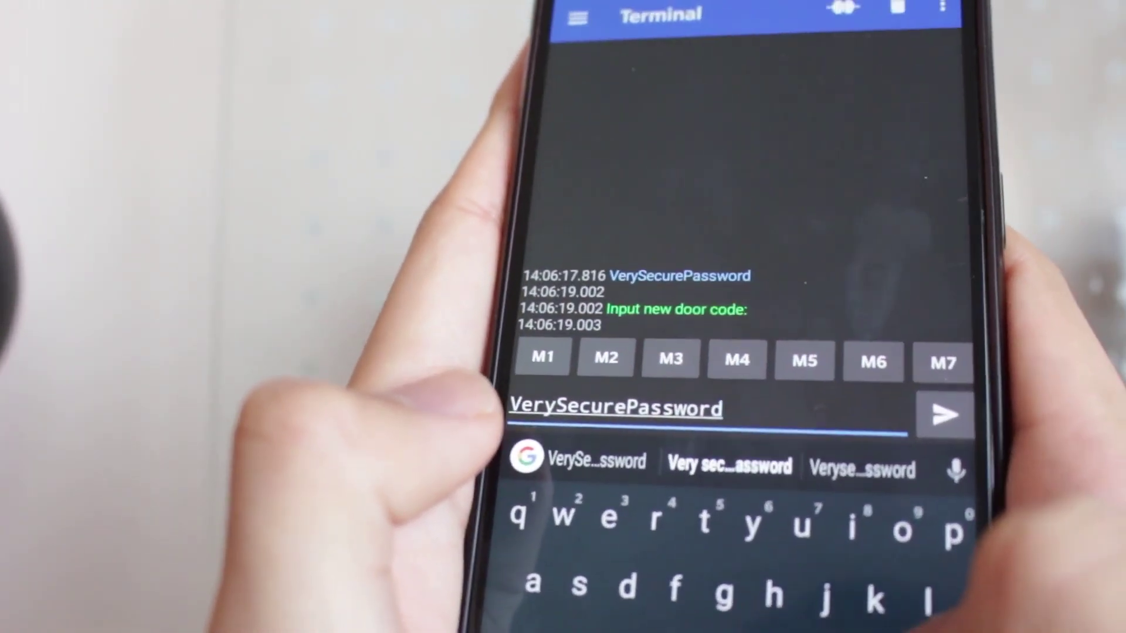